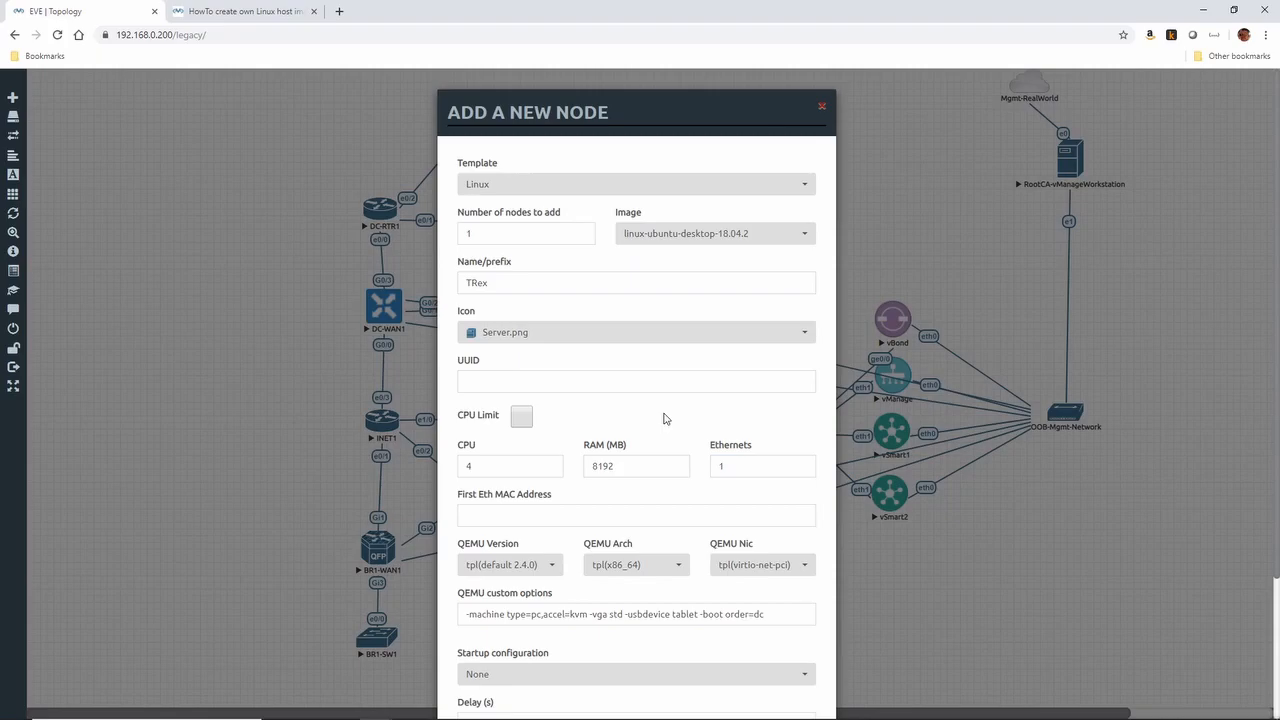
Set the TRex node's Ethernets count to 5 in the Add a New Node dialog.
left_click(762, 466)
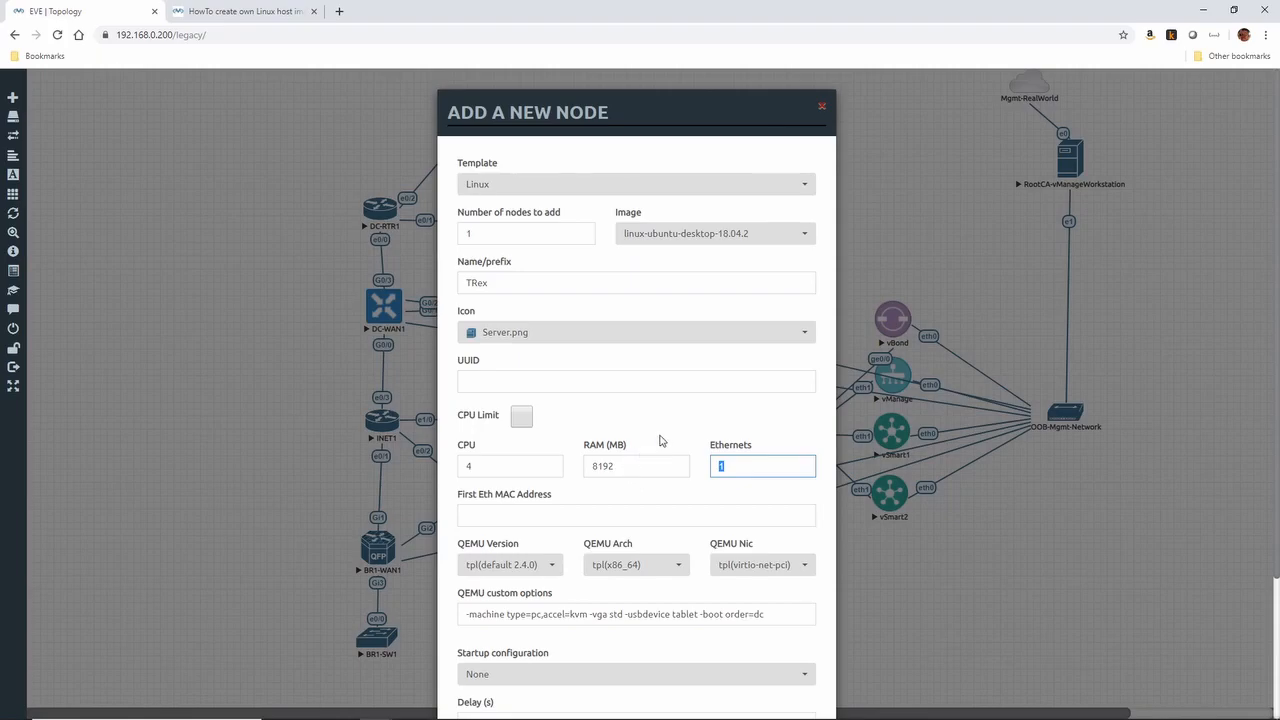
type("5")
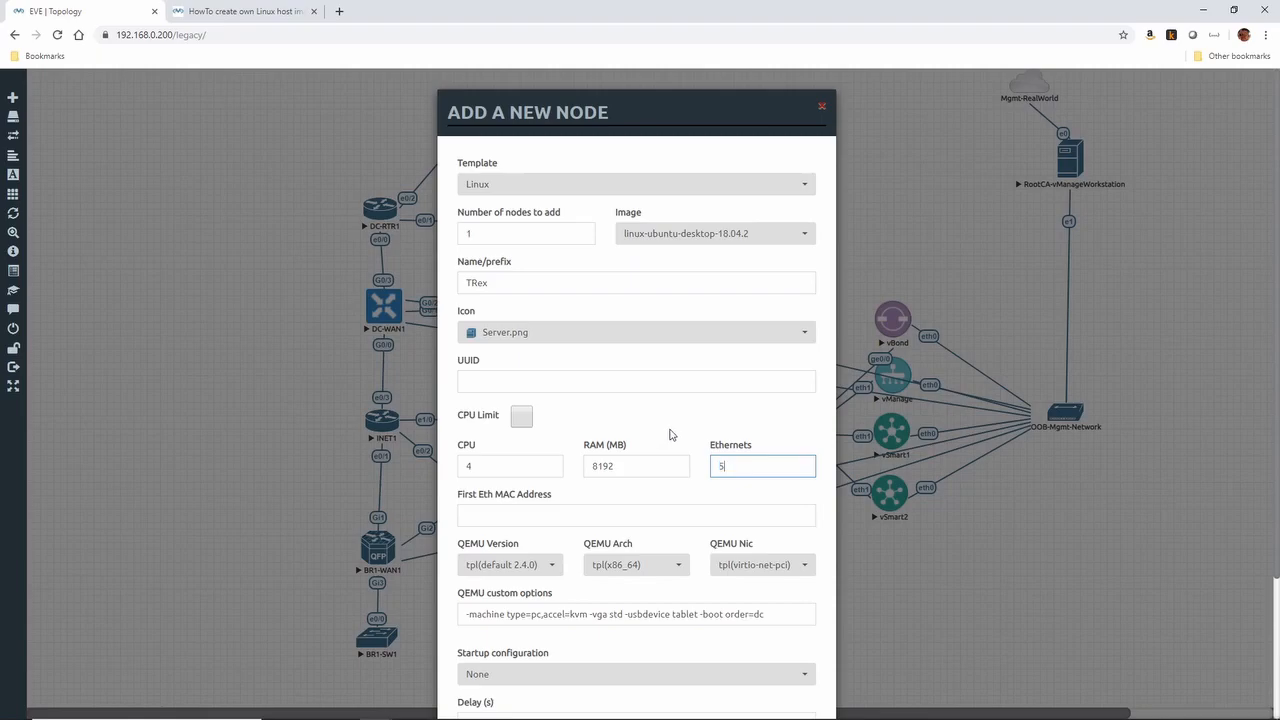
left_click(636, 515)
type("qxl")
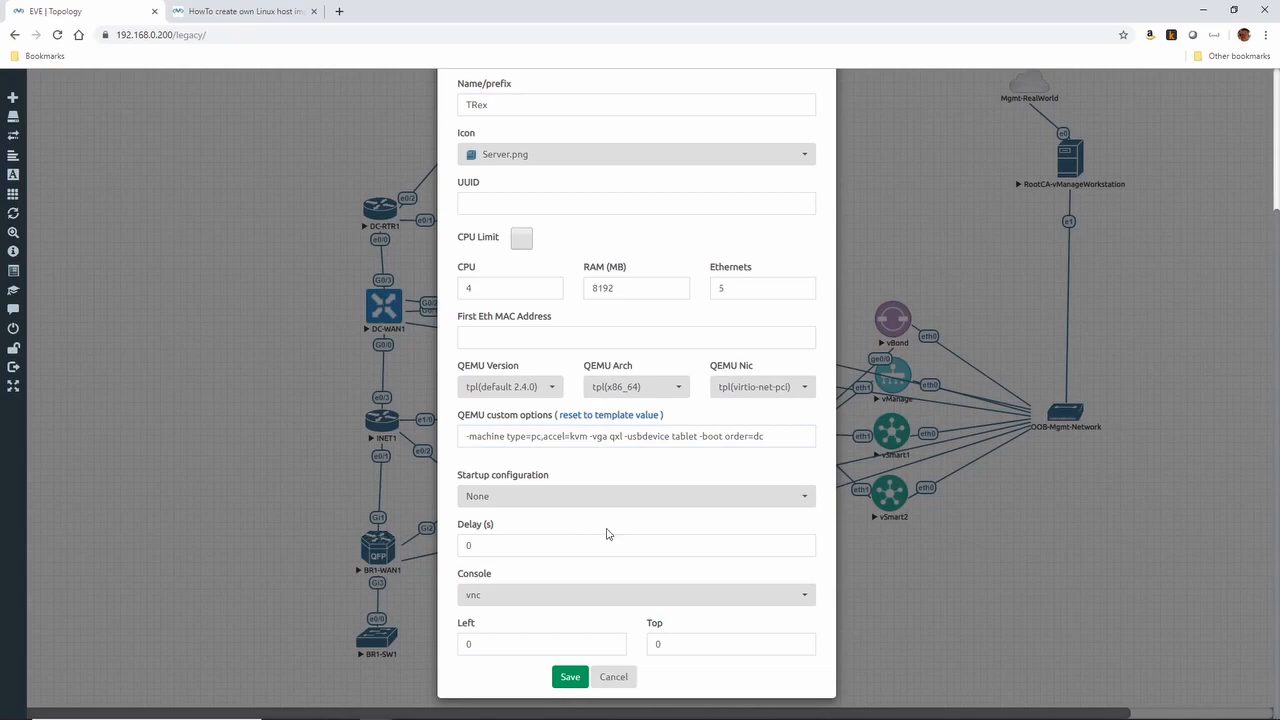
mouse_move(980, 262)
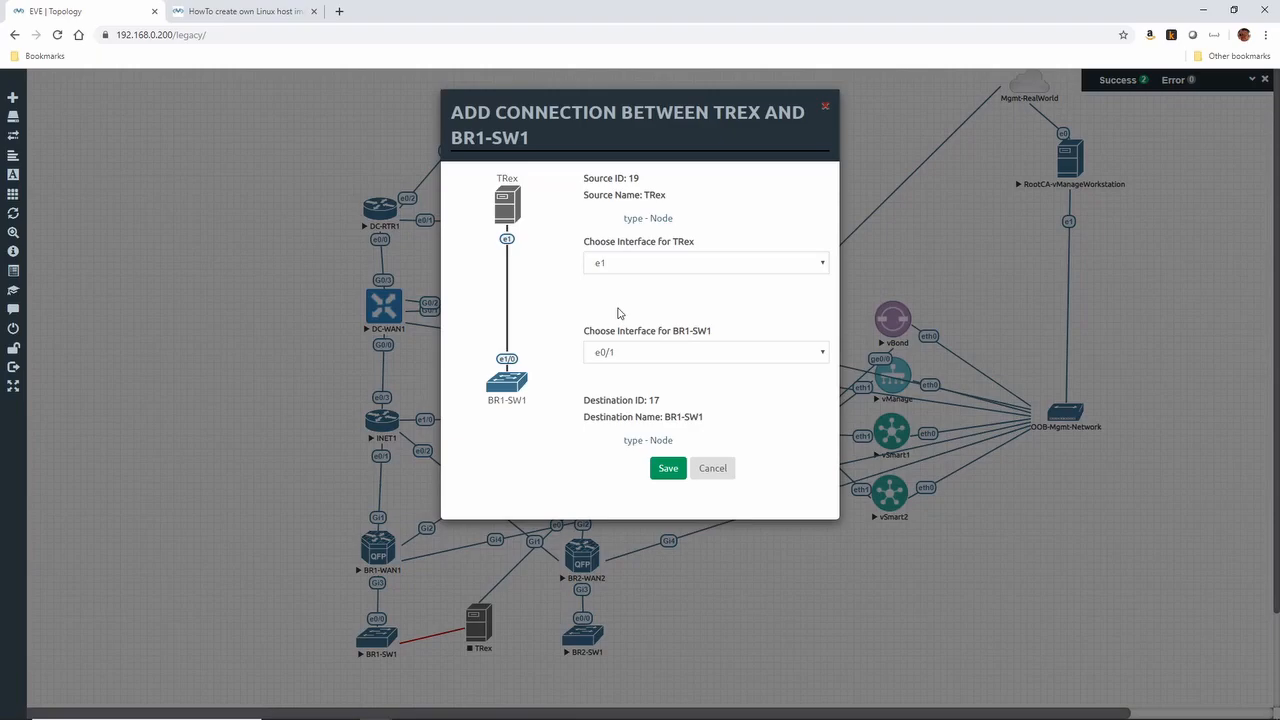
Link a TRex interface to a lab device, completing its wiring to the branch switches and routers.
left_click(667, 468)
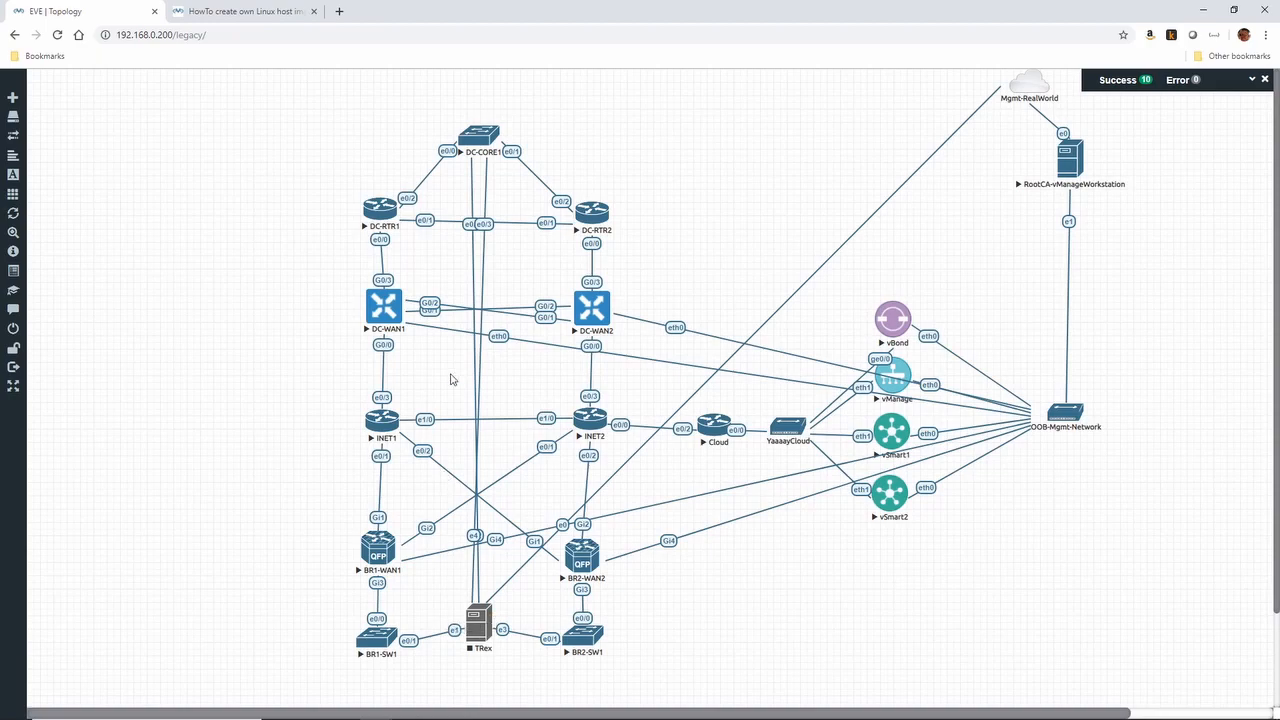
left_click(478, 625)
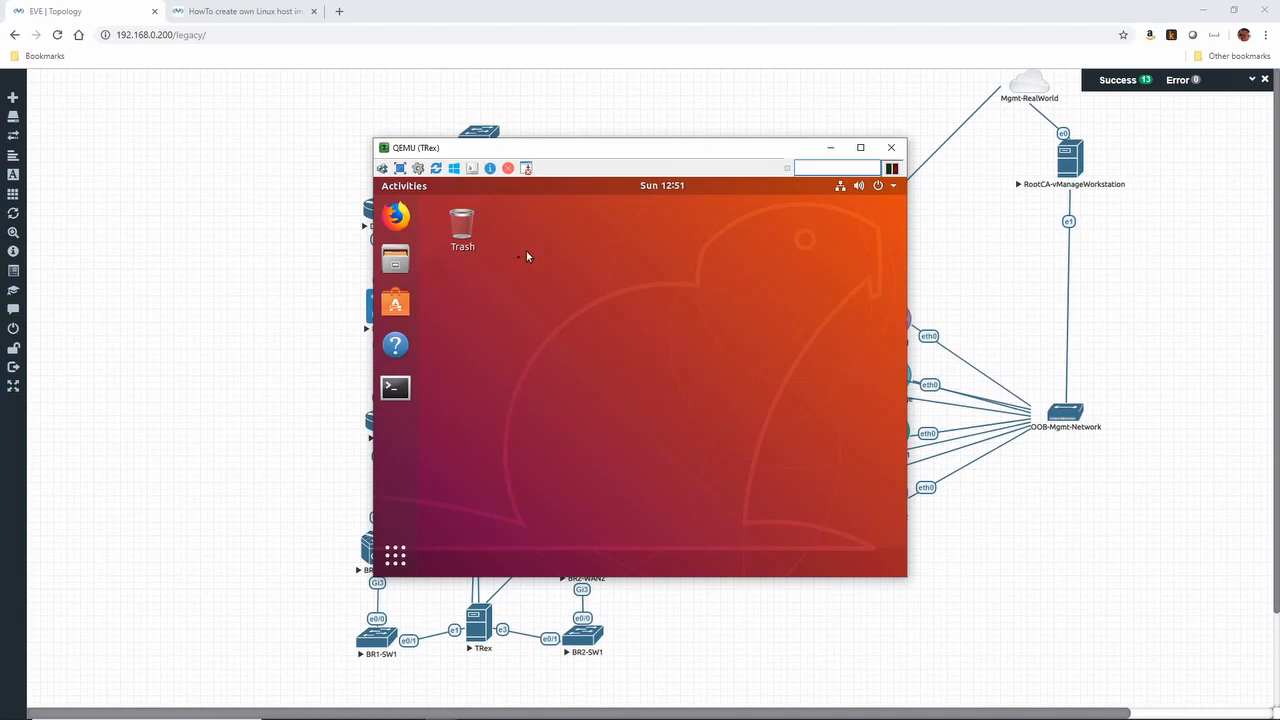
mouse_move(470, 268)
type("ip")
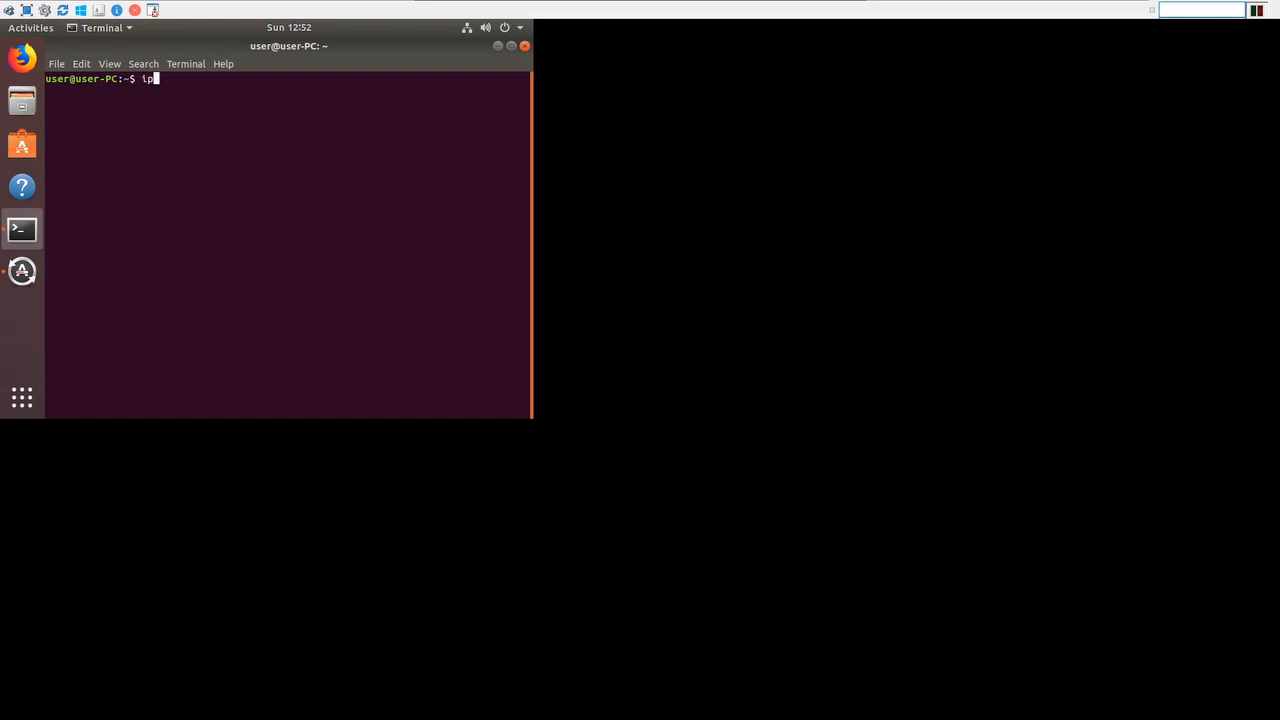
Run ip addr to list TRex's interfaces, showing ens3 at 192.168.0.119 and ens4–ens7 up.
key("Return")
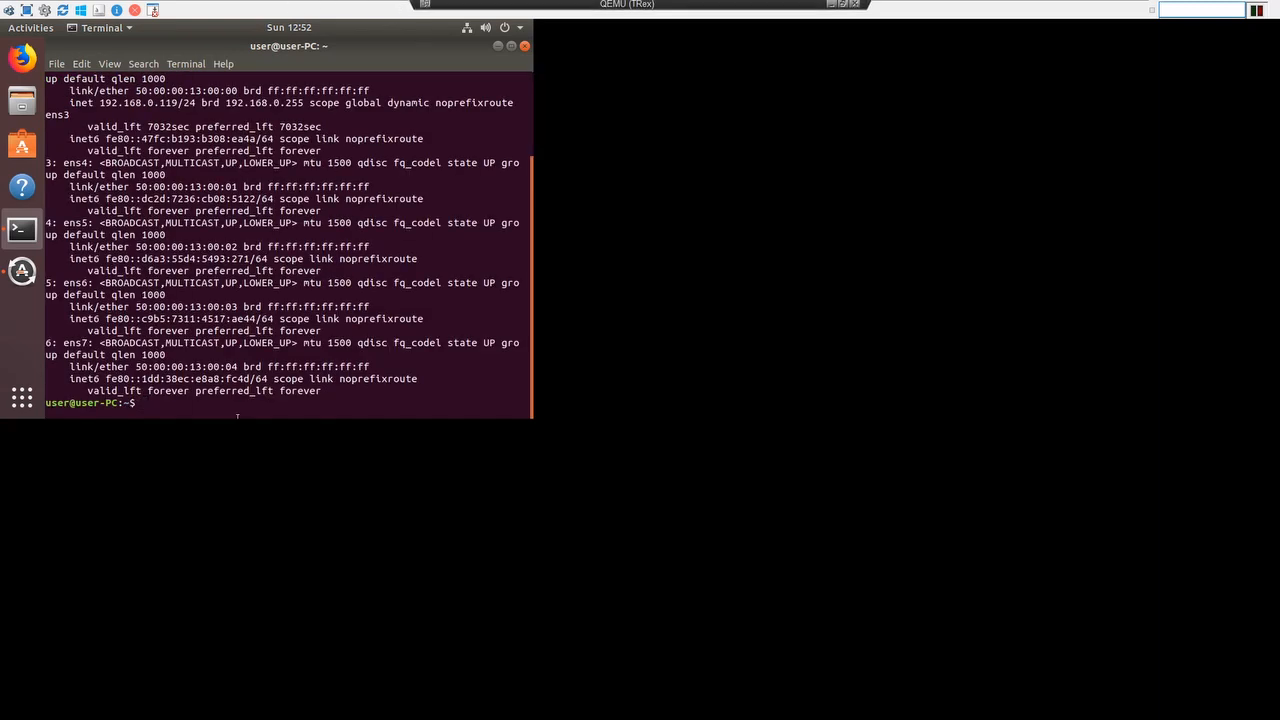
type("ip addr")
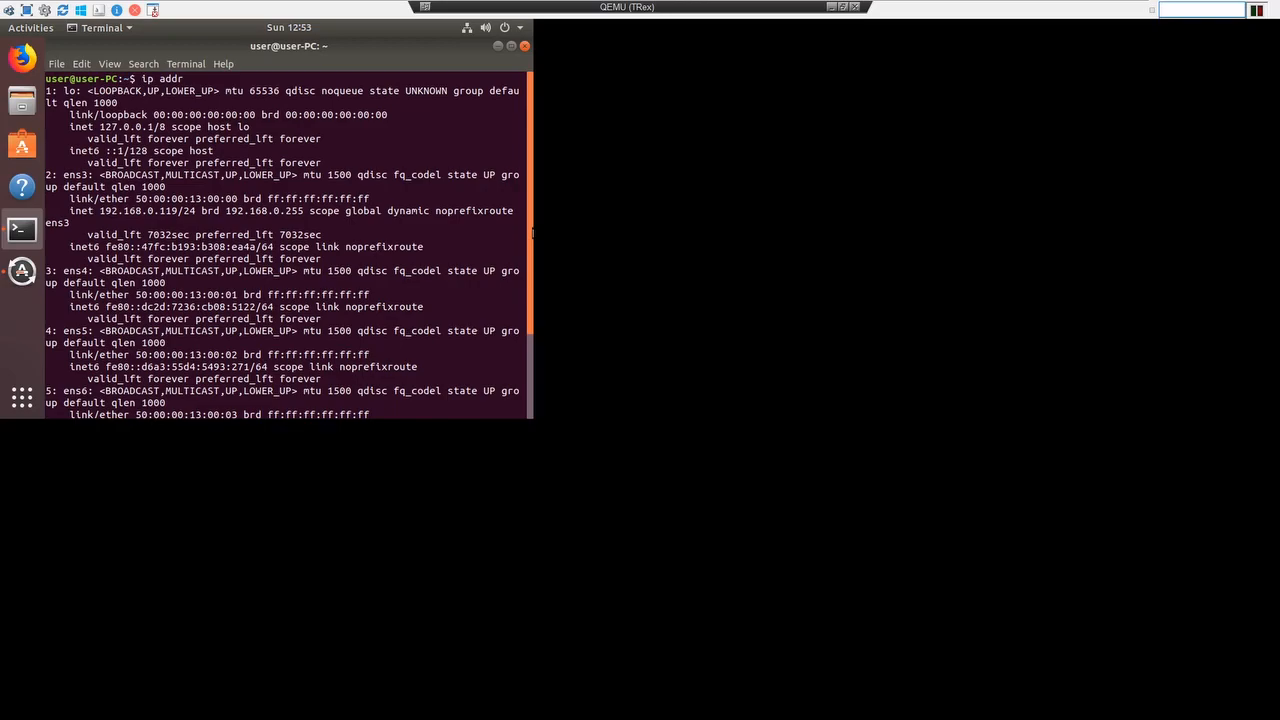